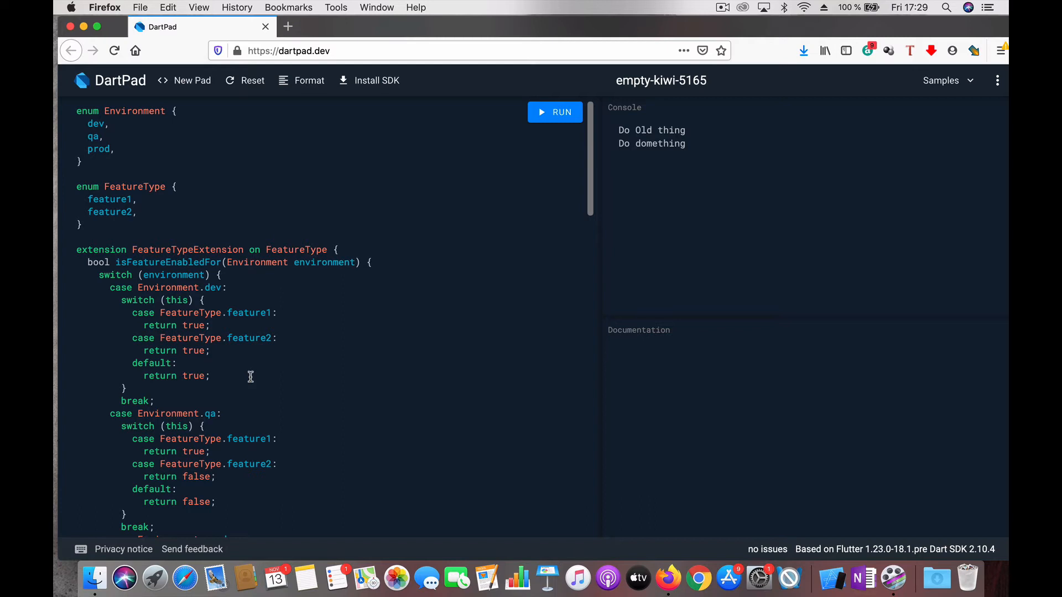
mouse_move(93, 170)
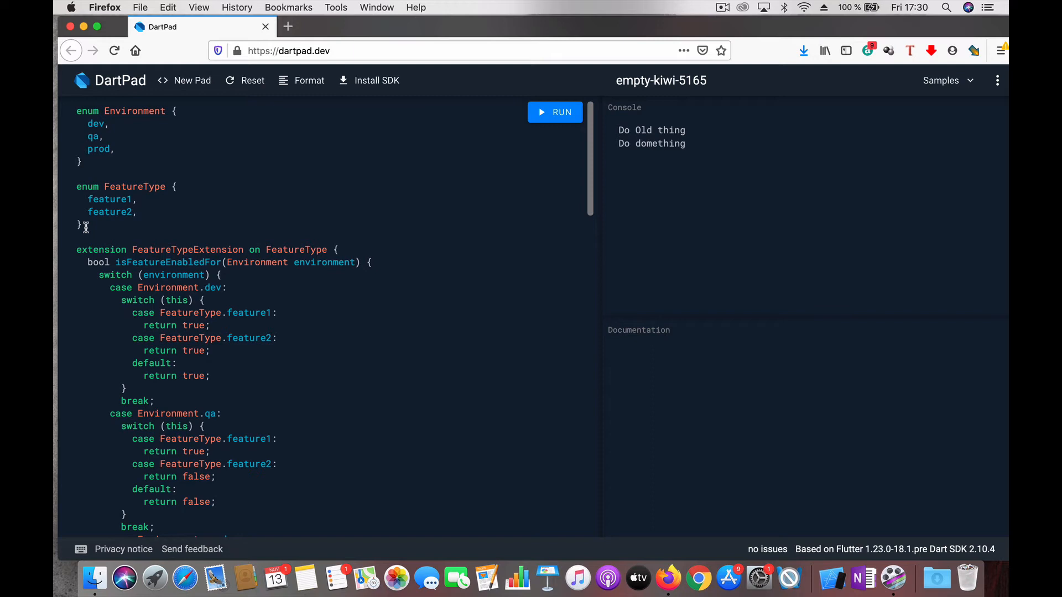
mouse_move(140, 275)
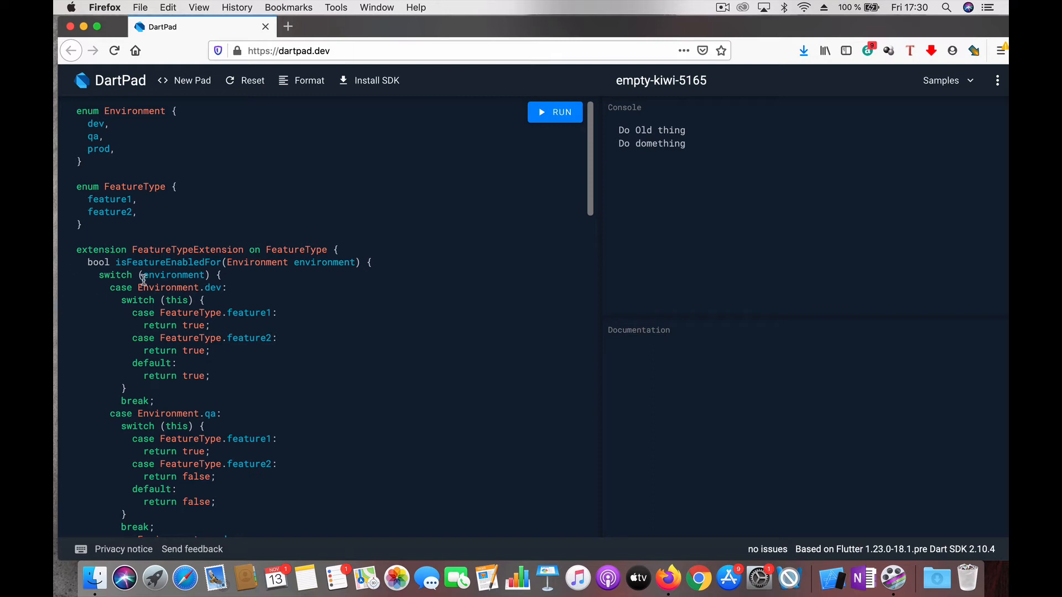
- Run the code with the prod environment and confirm the console shows 'Do Old feature' and 'Do feature2'
scroll("down", 3)
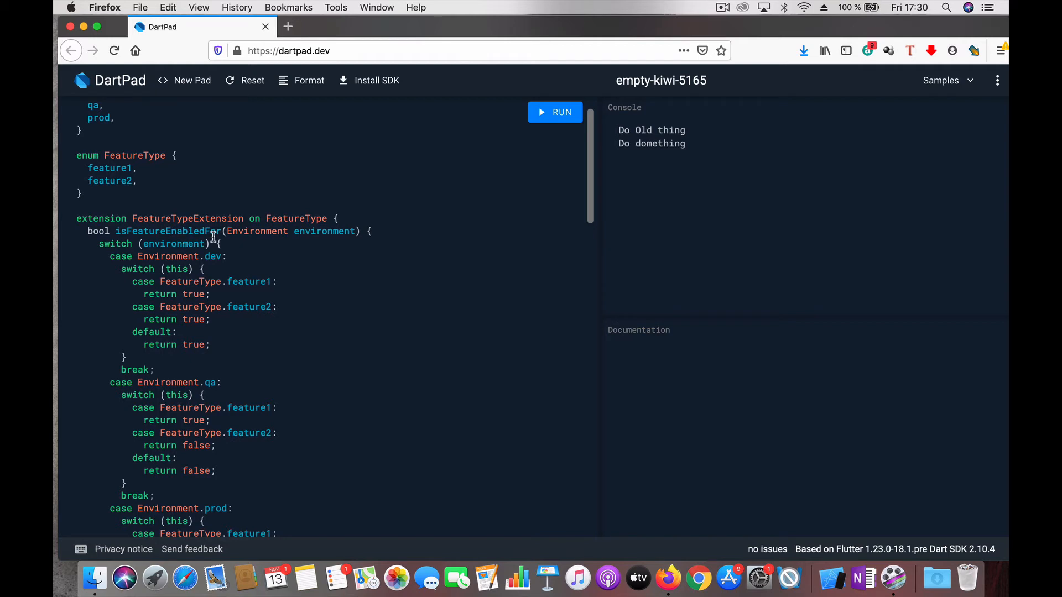
mouse_move(244, 236)
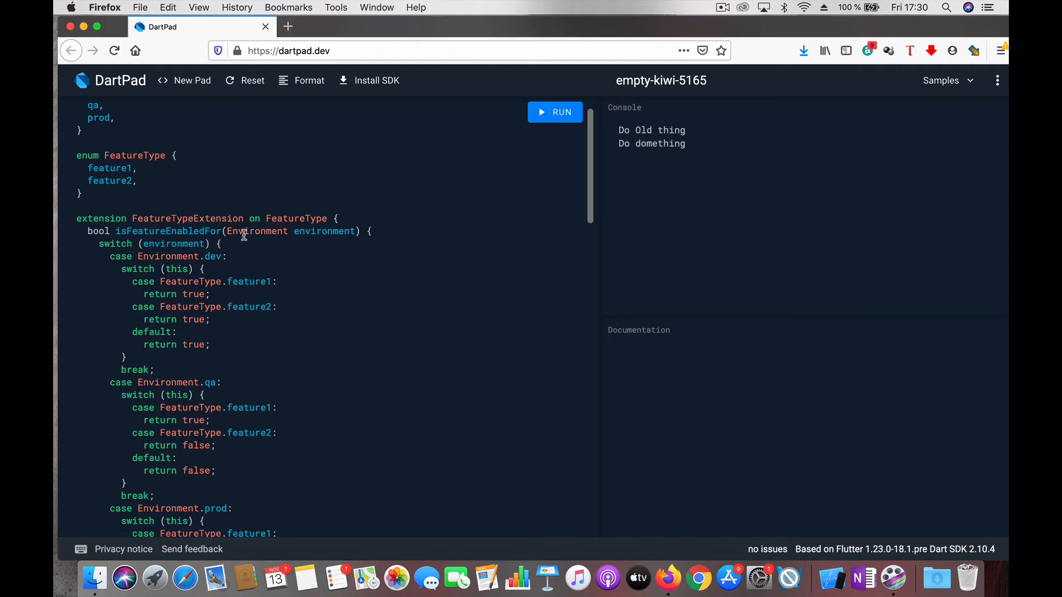
scroll("down", 3)
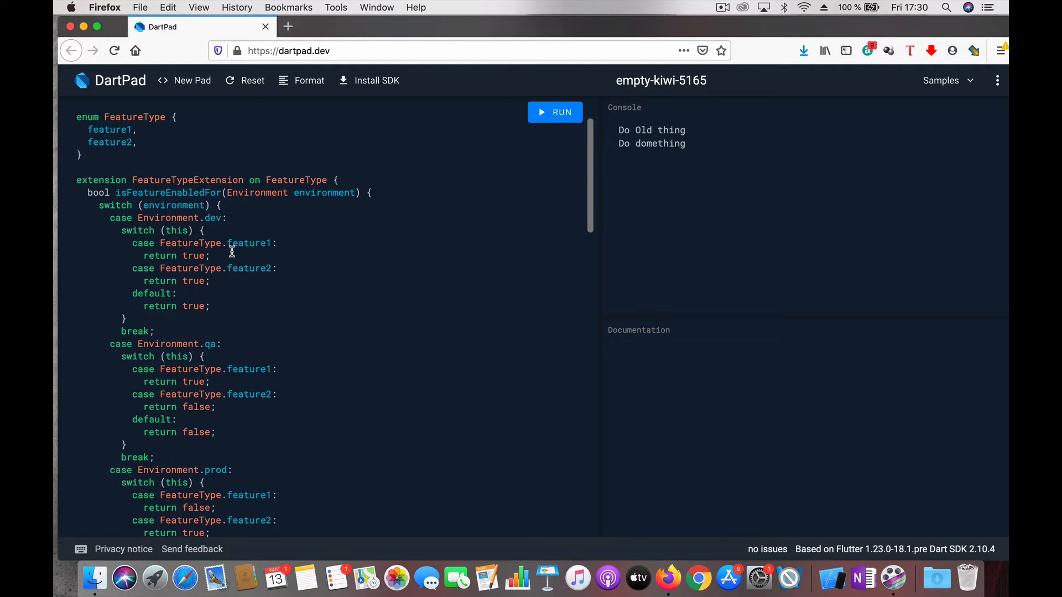
mouse_move(188, 252)
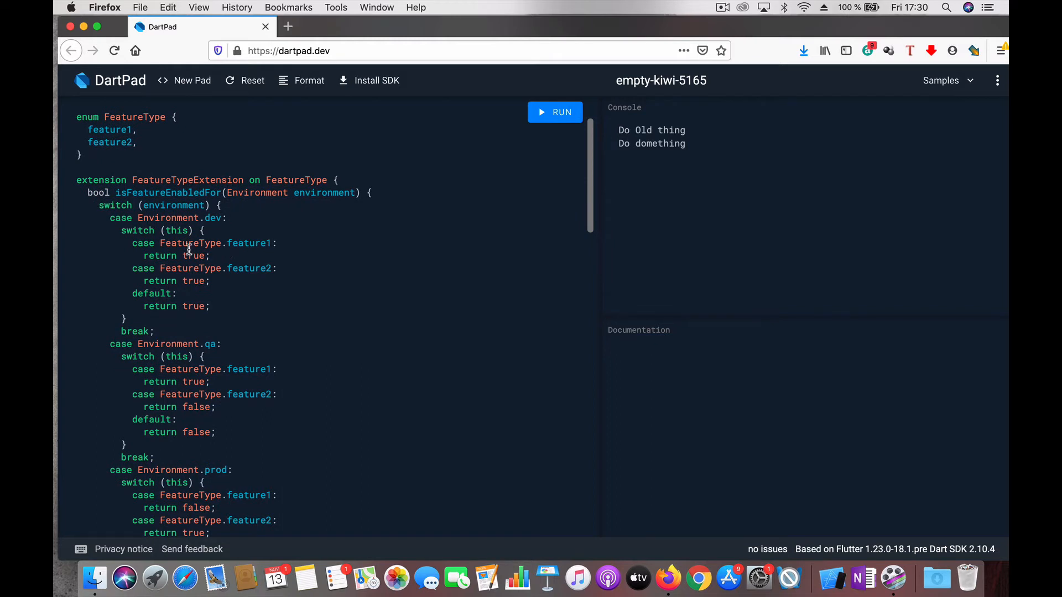
mouse_move(174, 205)
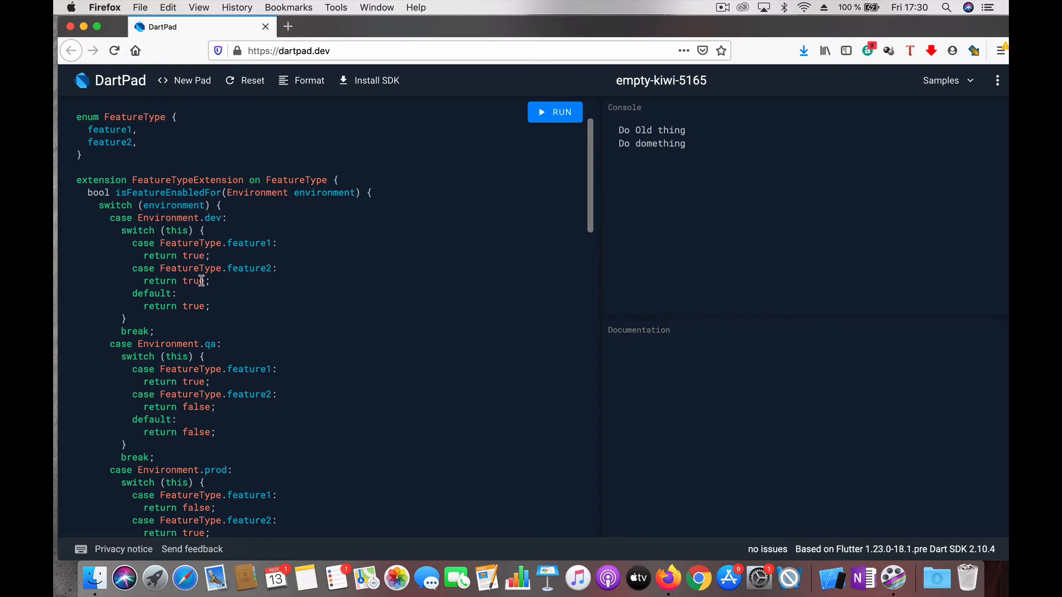
scroll("down", 3)
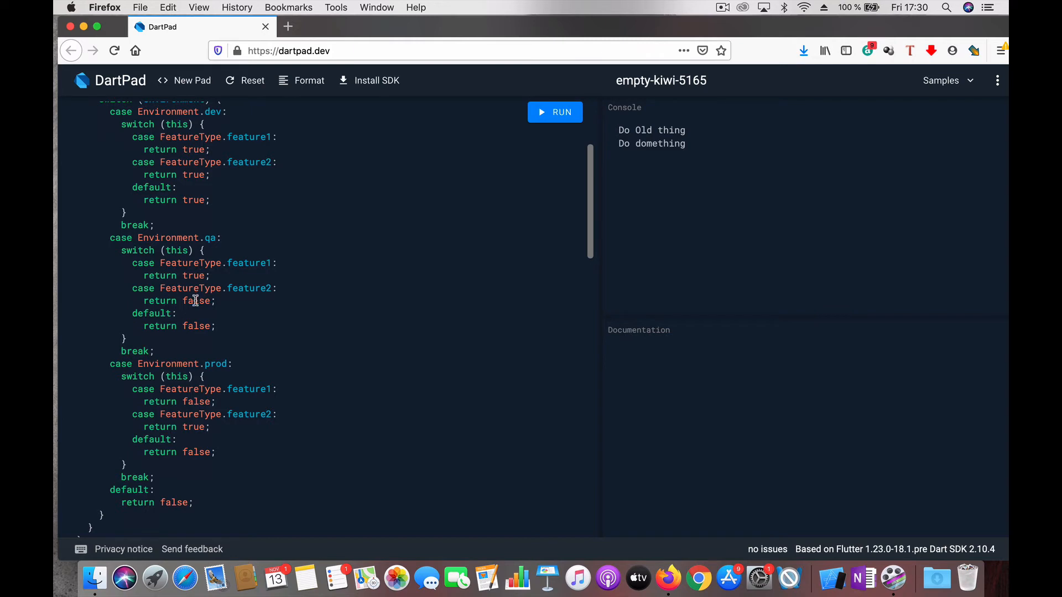
scroll("down", 3)
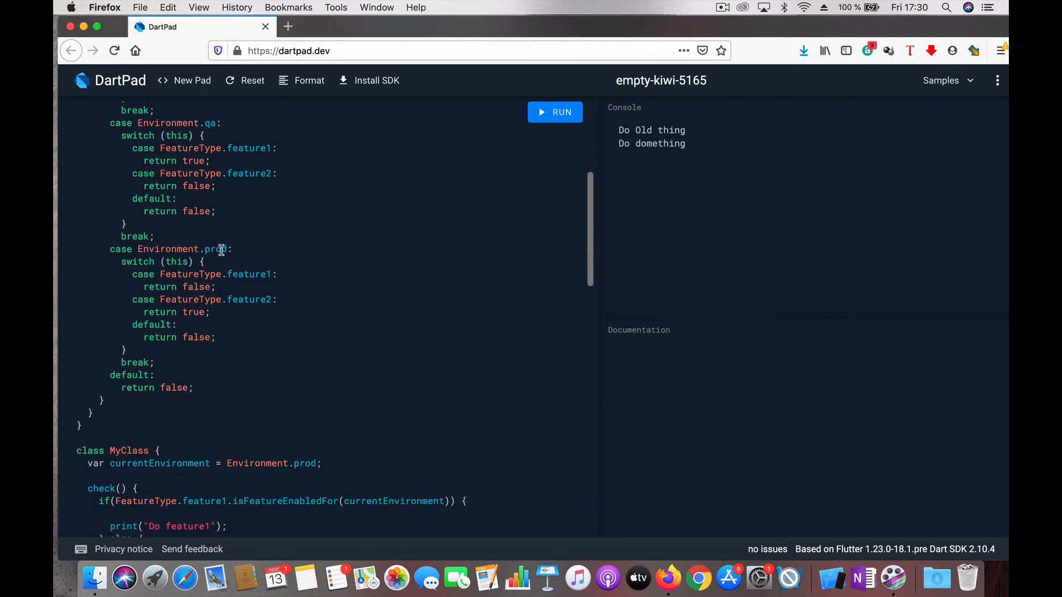
mouse_move(196, 312)
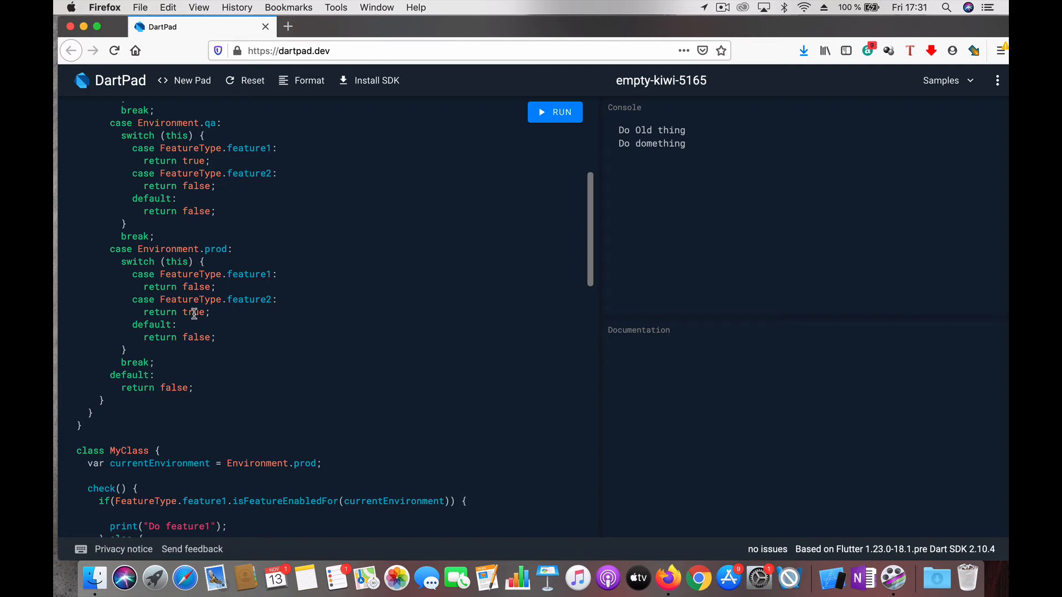
scroll("down", 3)
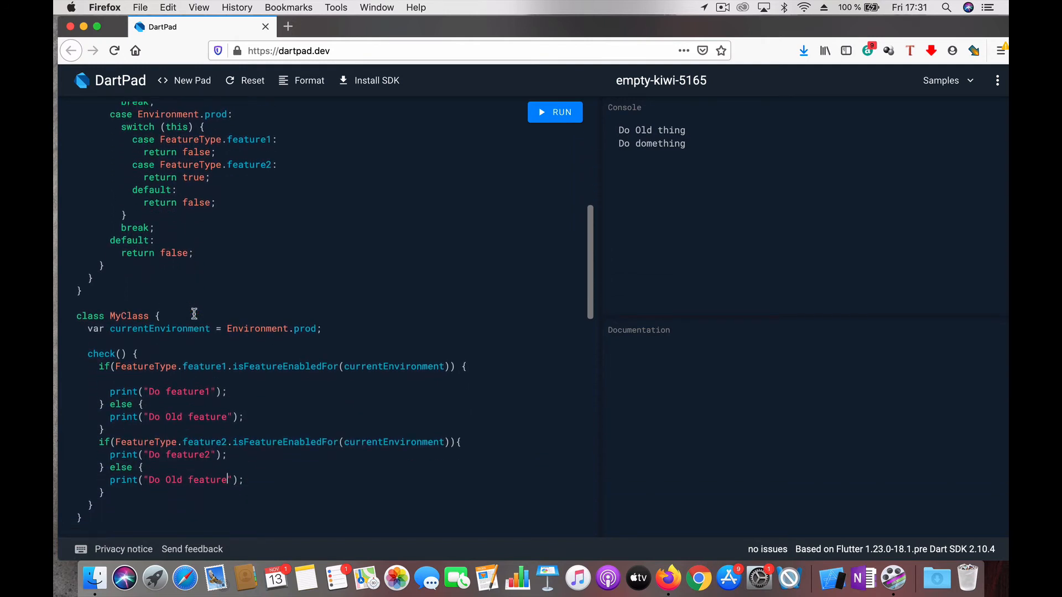
scroll("down", 3)
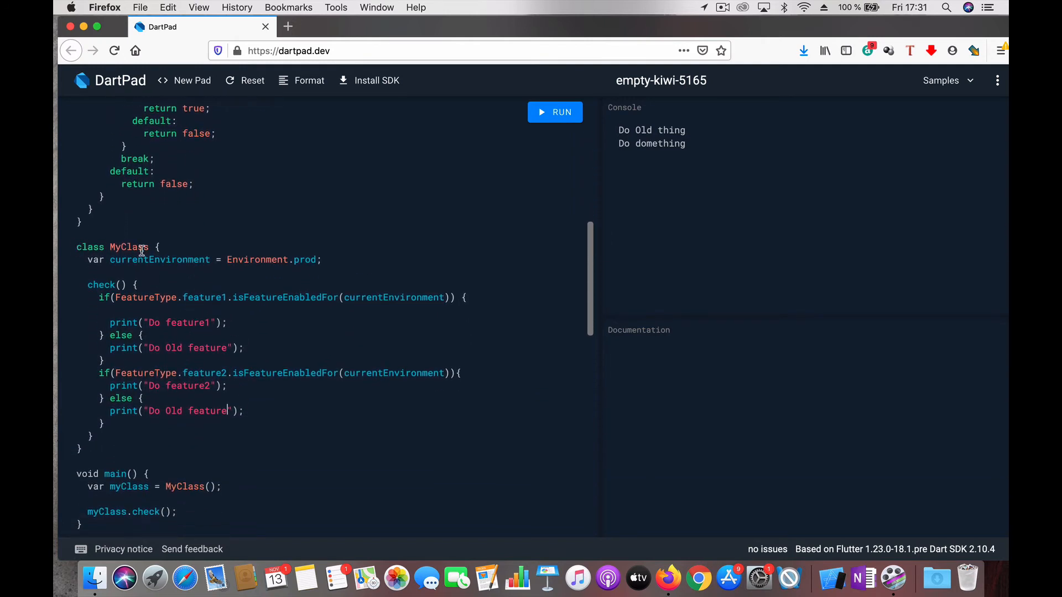
mouse_move(315, 256)
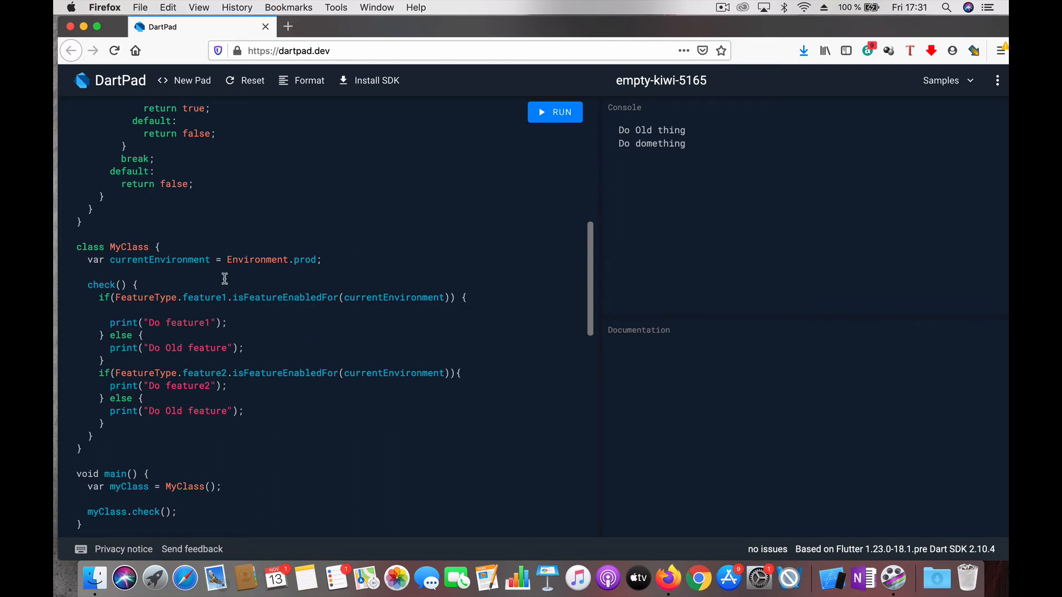
mouse_move(314, 367)
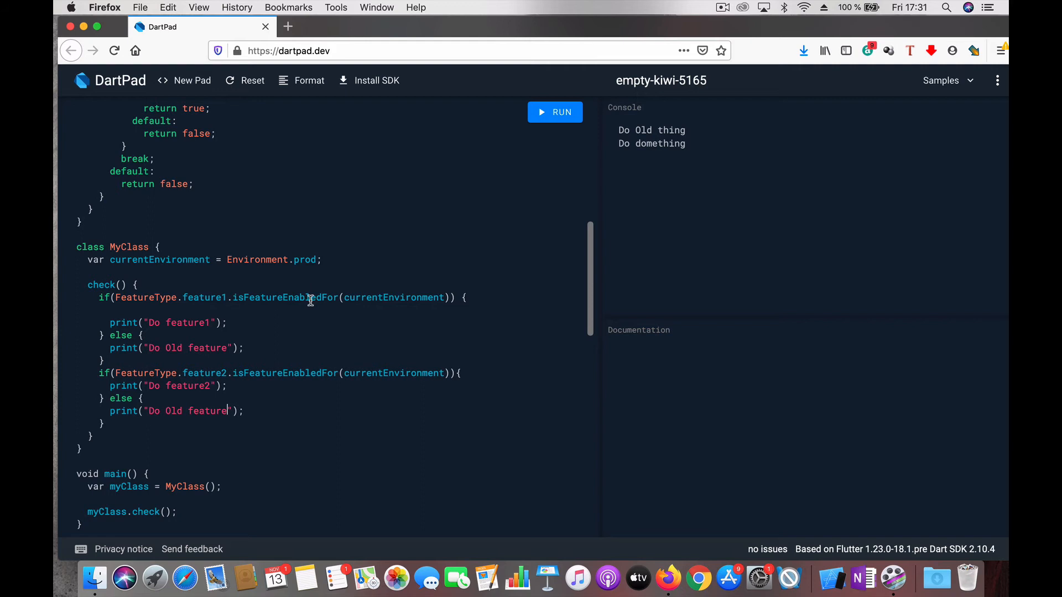
mouse_move(105, 361)
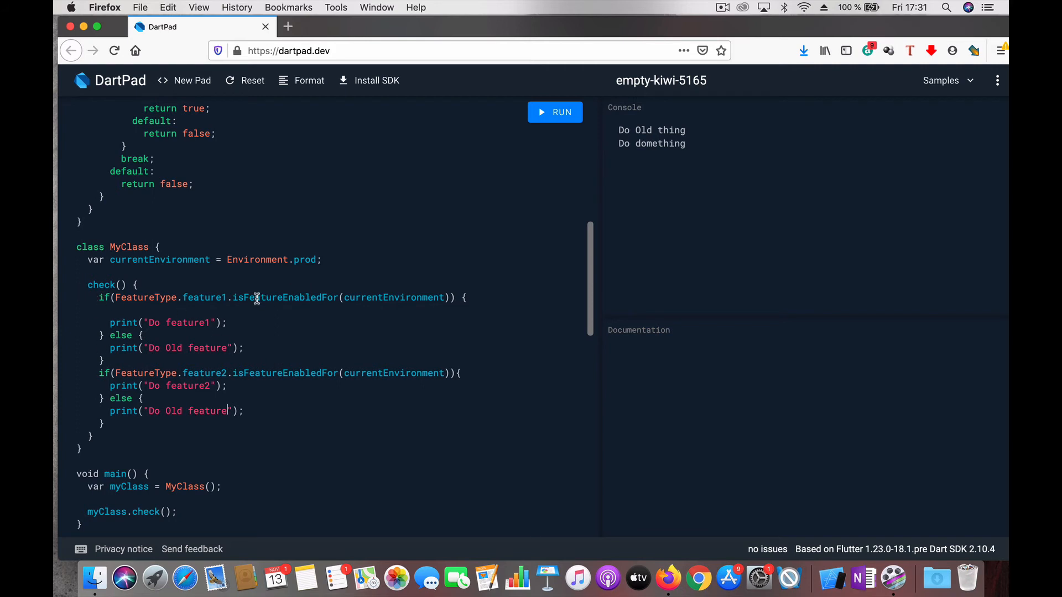
mouse_move(242, 293)
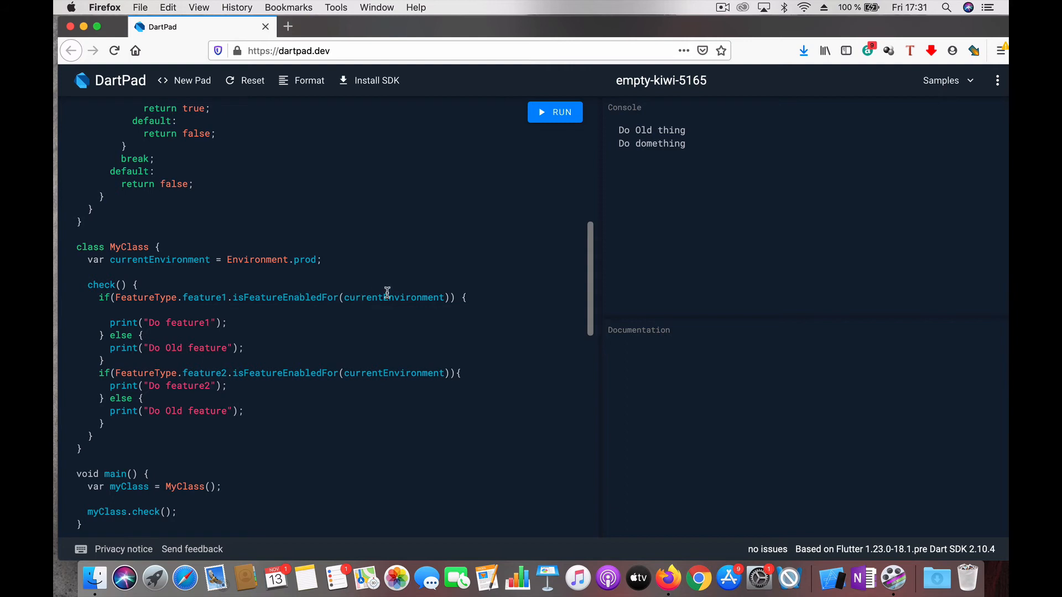
mouse_move(215, 348)
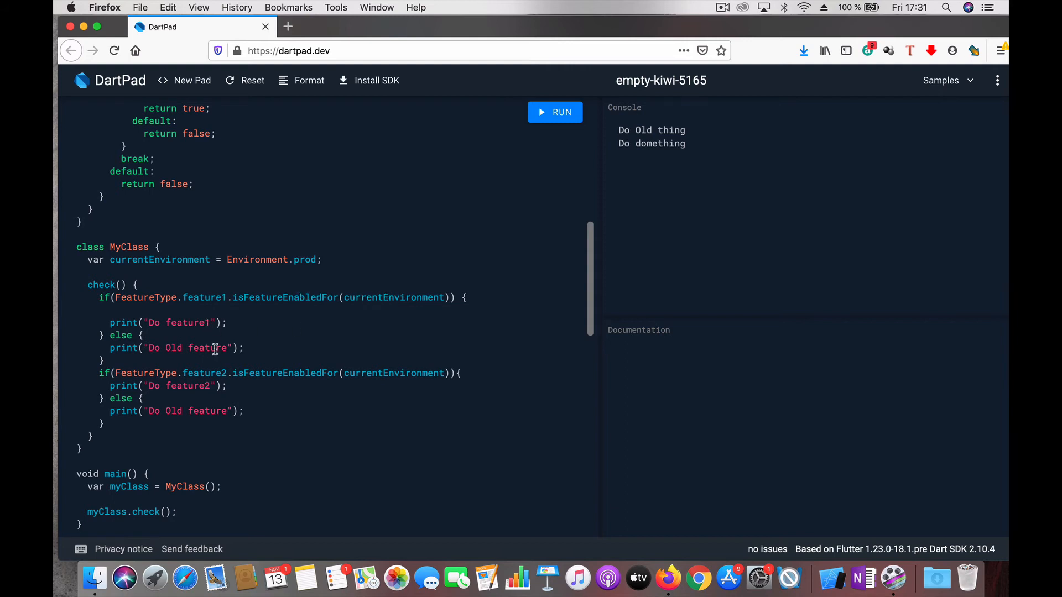
mouse_move(193, 373)
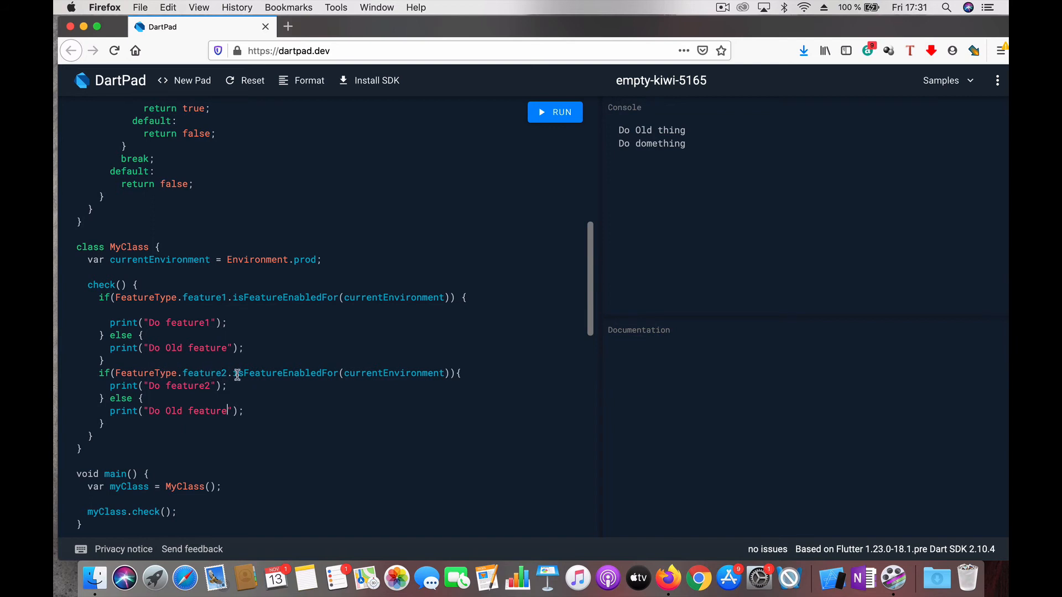
mouse_move(556, 115)
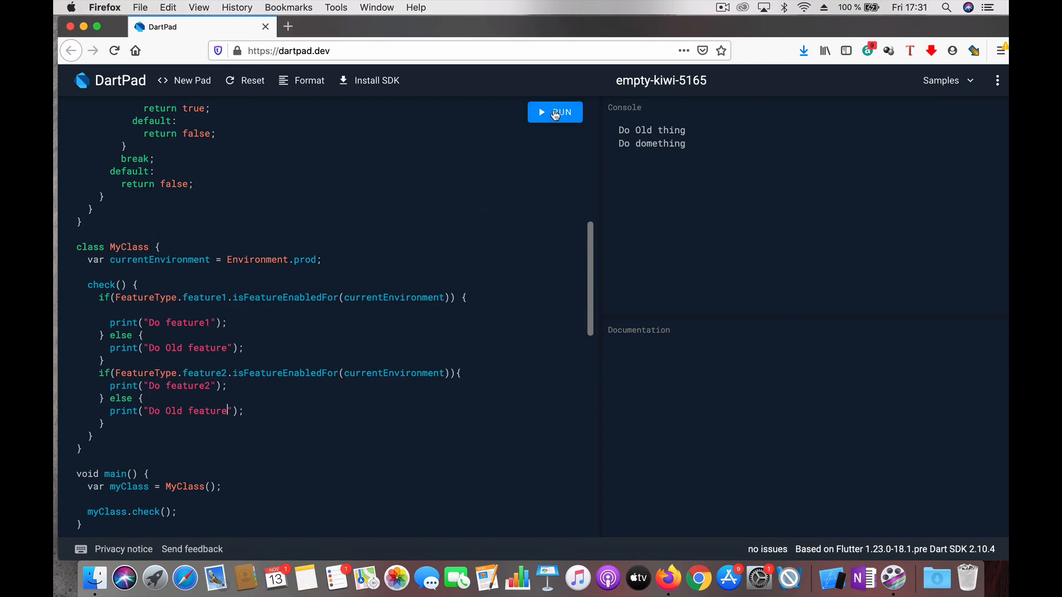
left_click(555, 112)
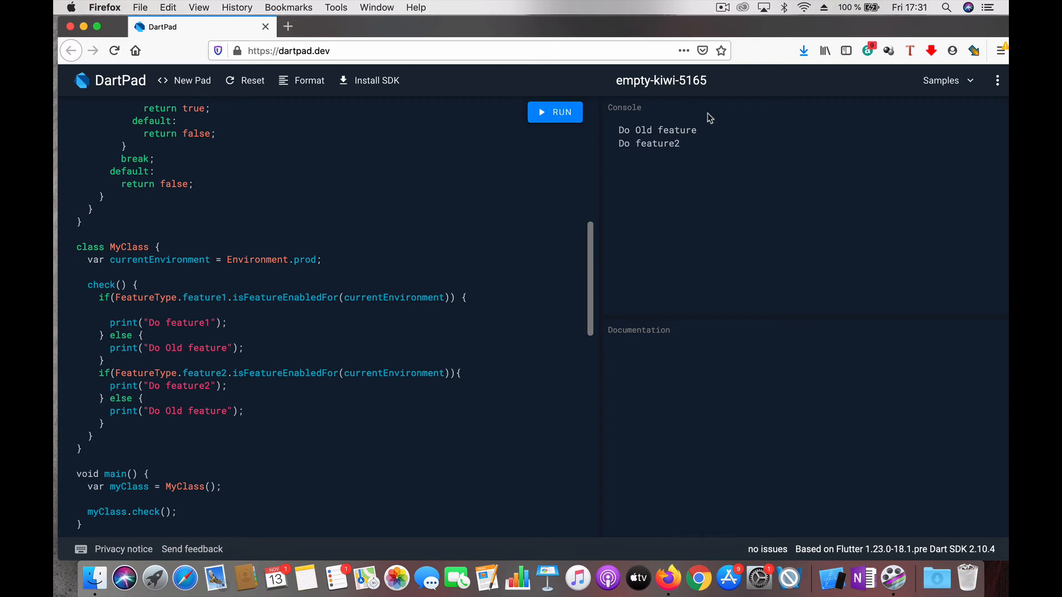
mouse_move(420, 249)
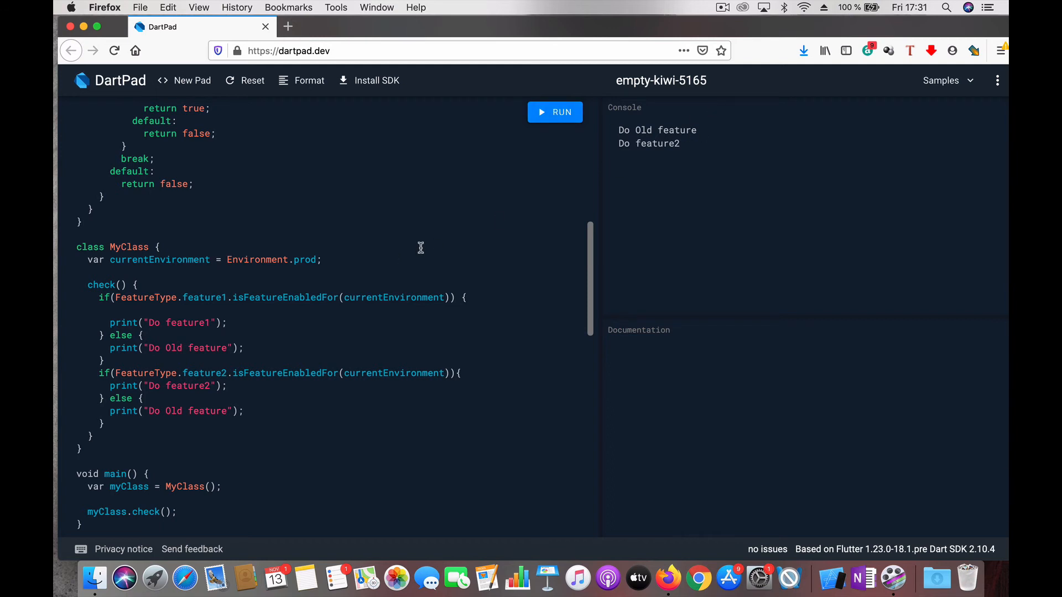
mouse_move(331, 271)
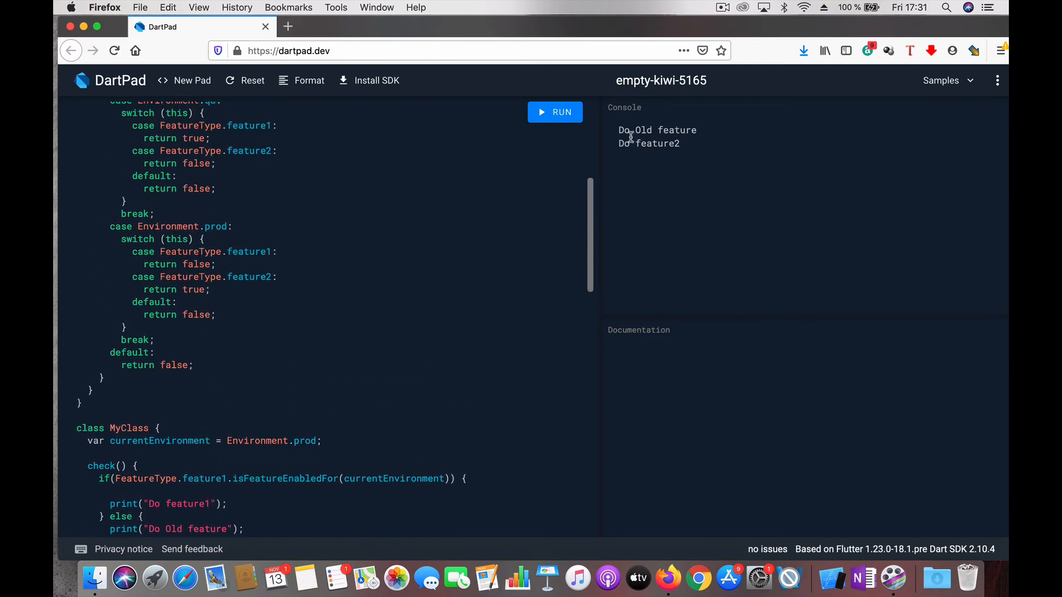
scroll("down", 3)
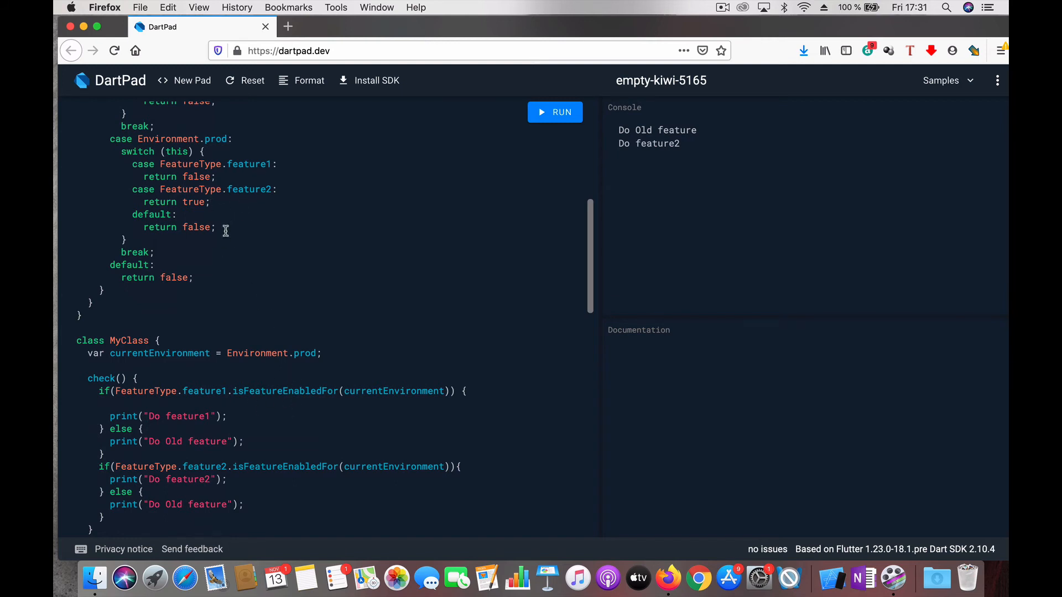
mouse_move(289, 443)
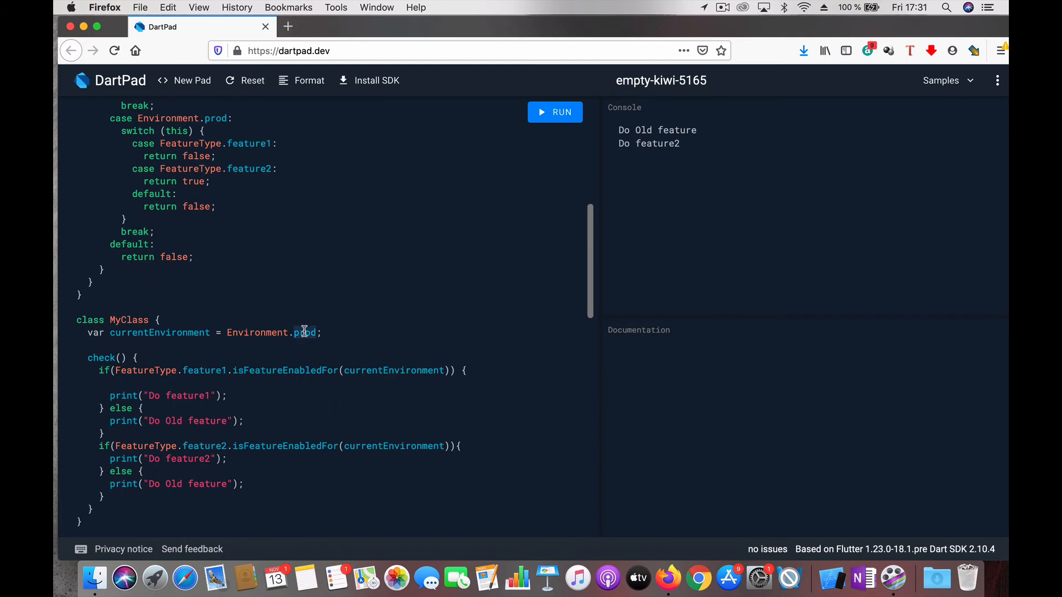
- Switch MyClass to Environment.qa, rerun, and confirm 'Do feature1' and 'Do Old feature' print
type("qa")
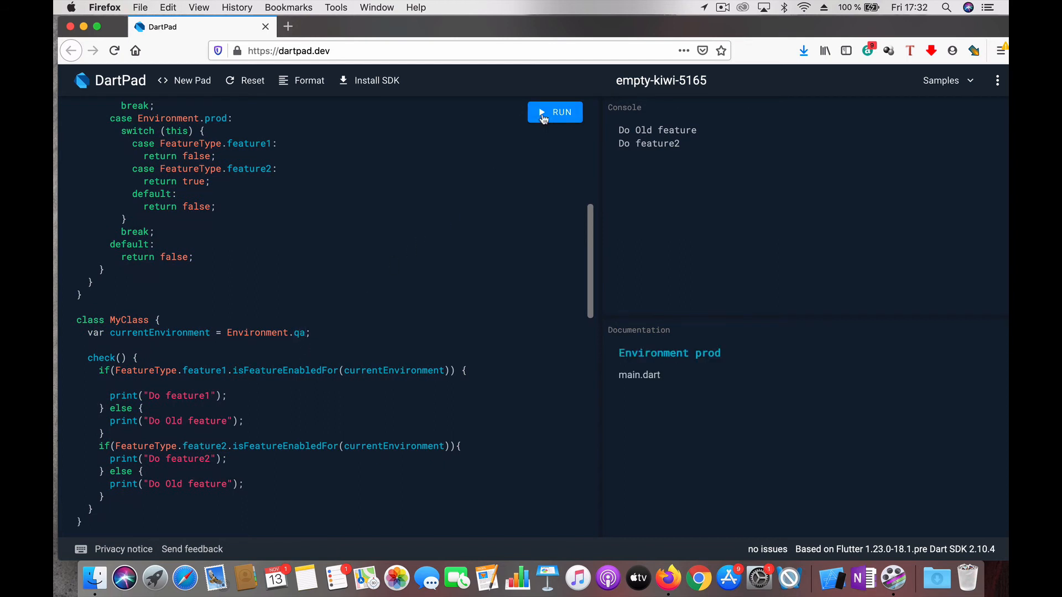
left_click(555, 112)
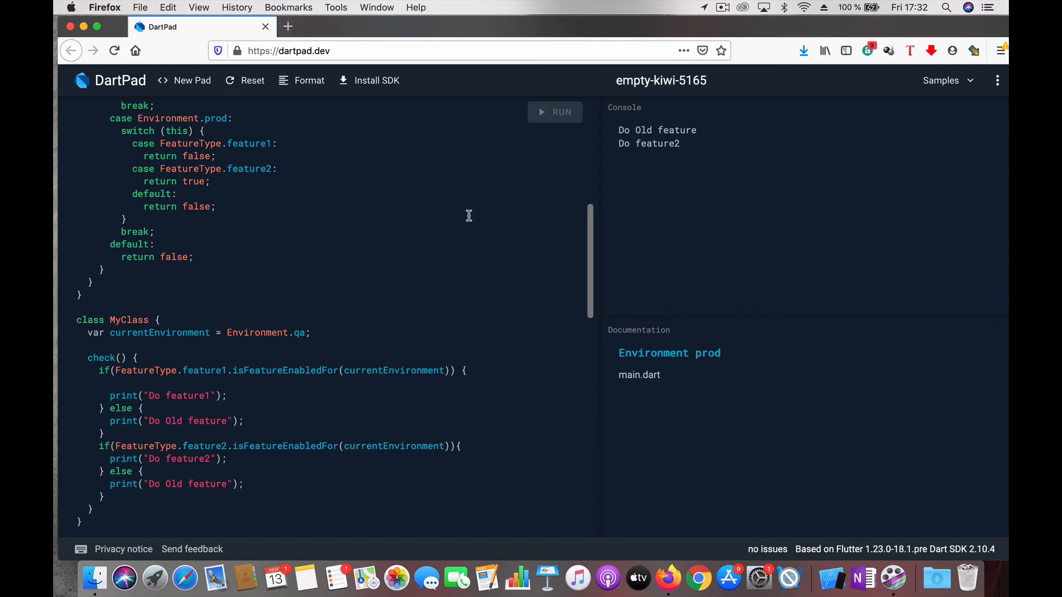
left_click(555, 112)
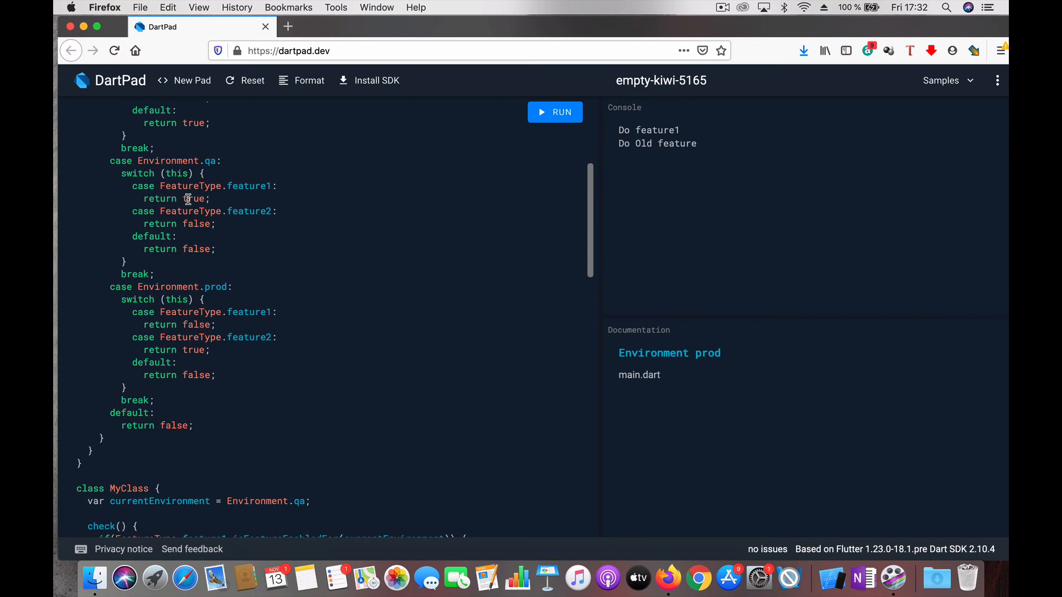
mouse_move(637, 113)
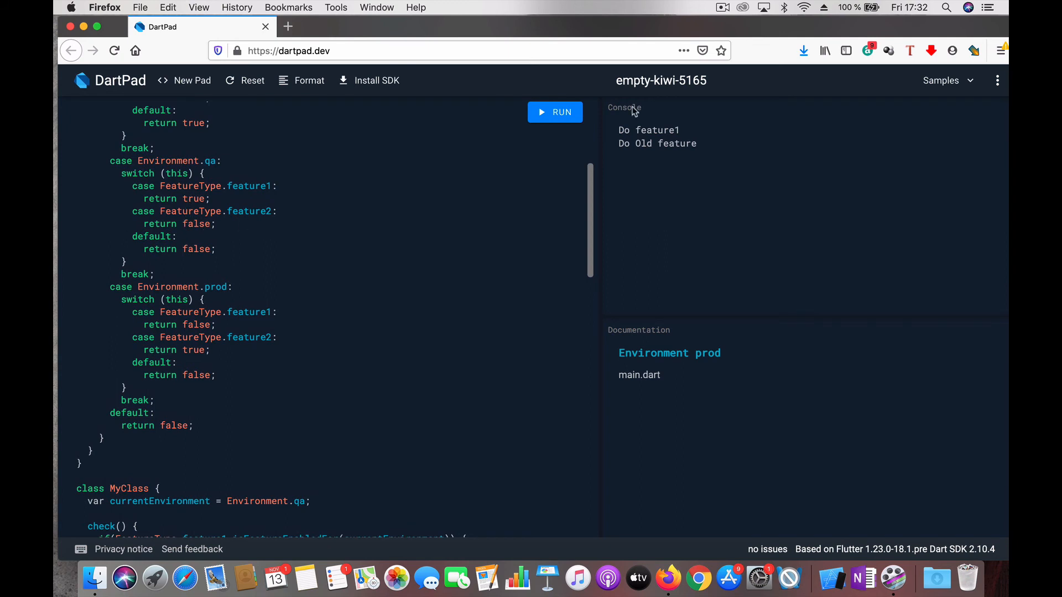
scroll("down", 3)
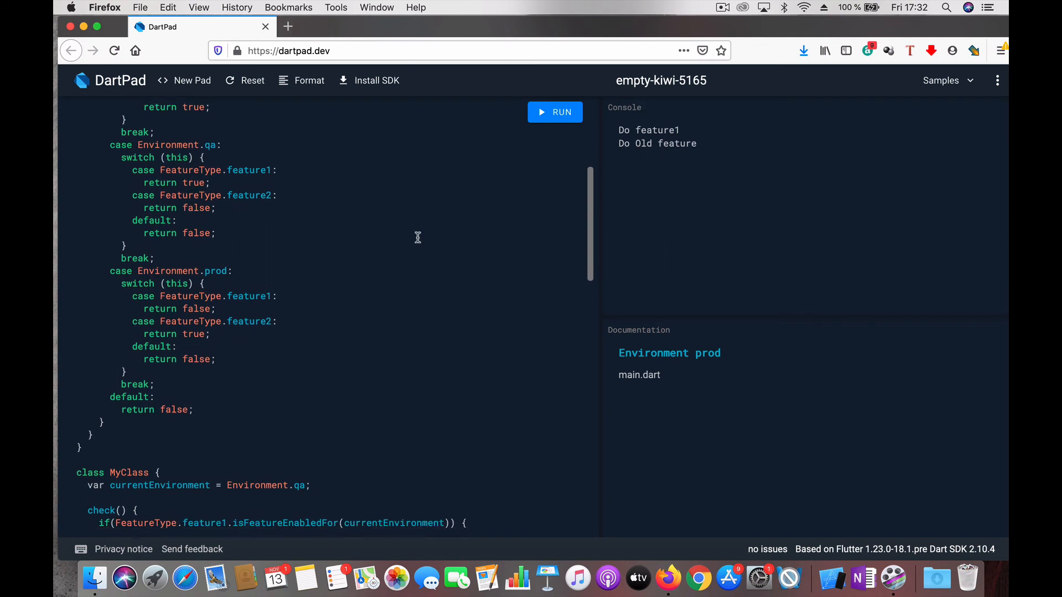
scroll("down", 3)
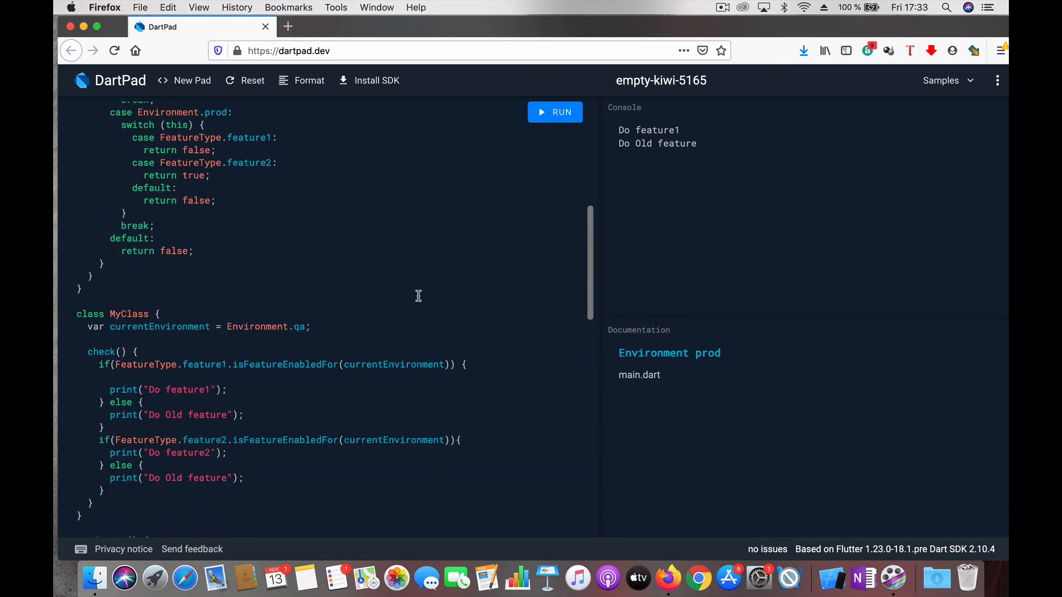